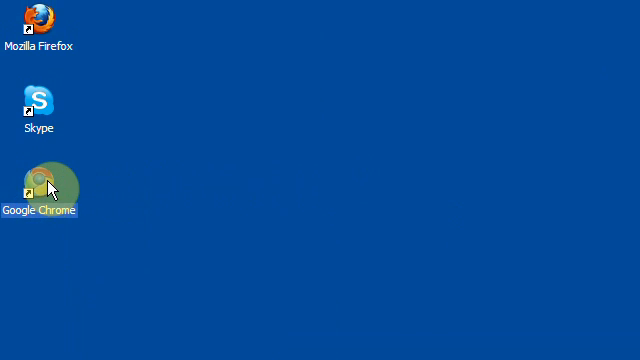
- Launch Google Chrome from the desktop shortcut so the Google home page loads
double_click(40, 188)
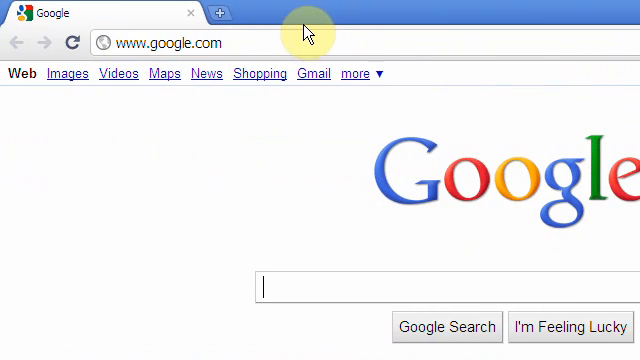
mouse_move(68, 72)
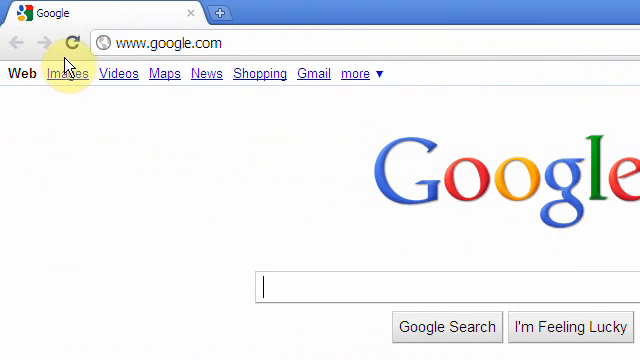
mouse_move(22, 42)
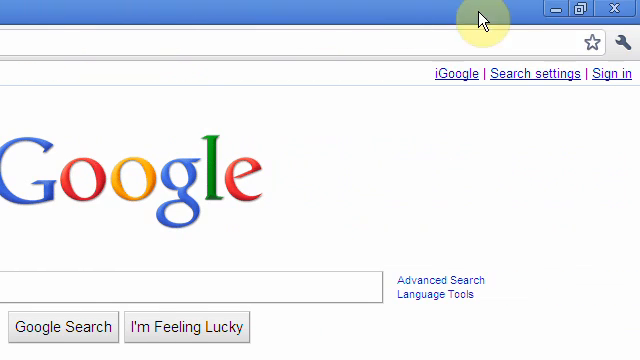
- Show the wrench menu listing new tab, zoom, history and downloads options
click(624, 42)
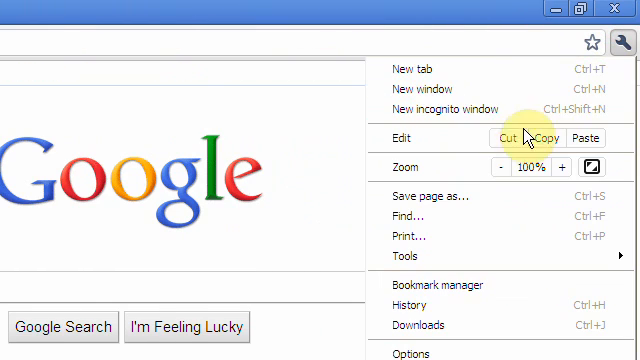
mouse_move(416, 88)
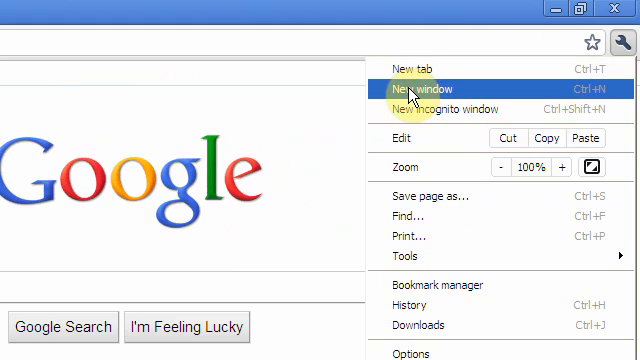
mouse_move(450, 110)
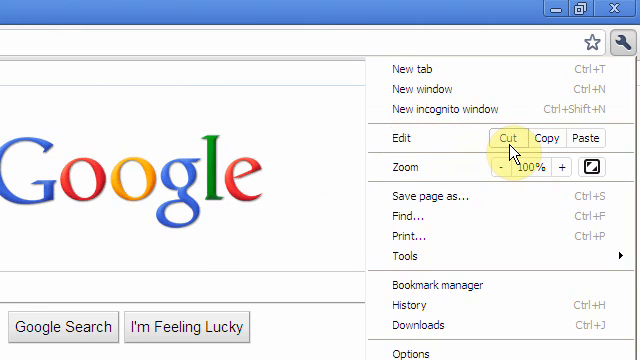
mouse_move(600, 136)
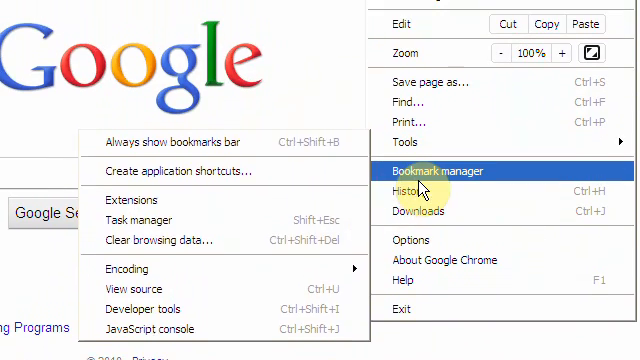
mouse_move(420, 188)
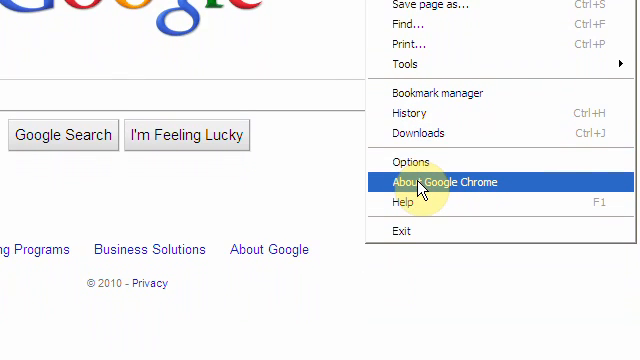
mouse_move(404, 184)
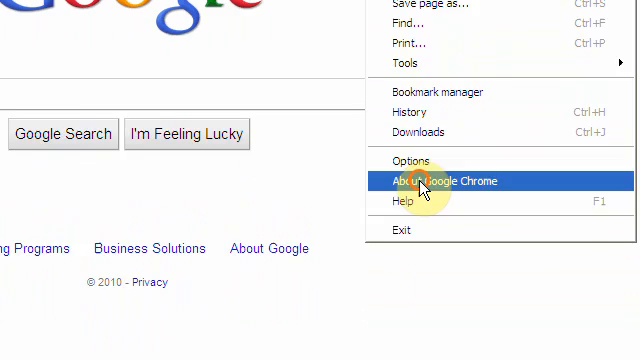
- View the About Google Chrome version window and return to the Google homepage
click(448, 180)
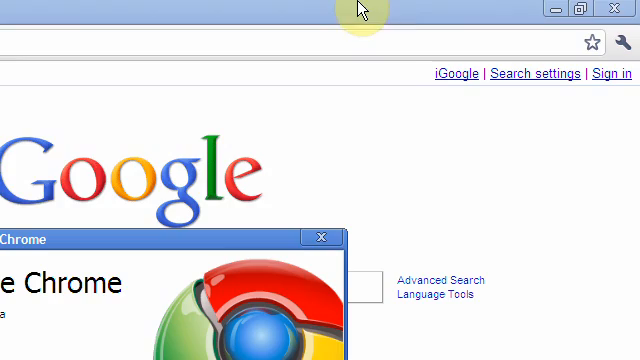
scroll(down, 3)
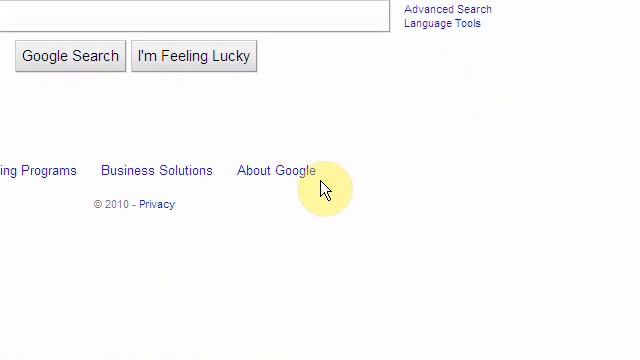
- Load youtube from the address bar and sign in to the YouTube account
scroll(up, 3)
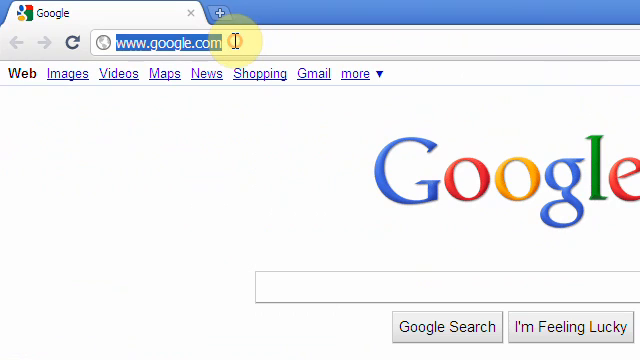
text(you)
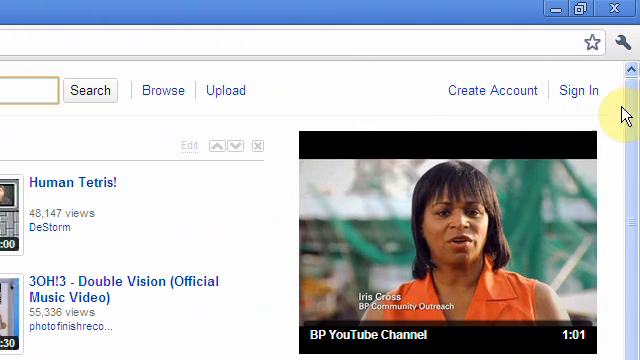
click(588, 90)
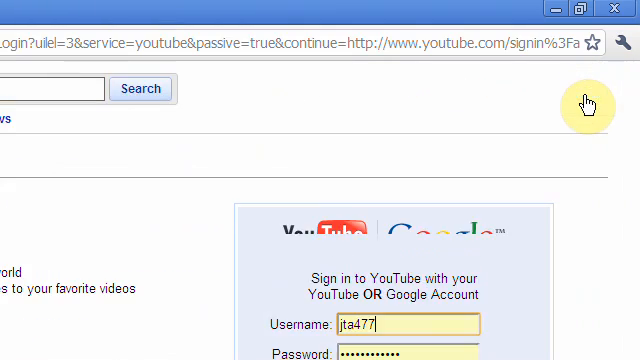
scroll(down, 3)
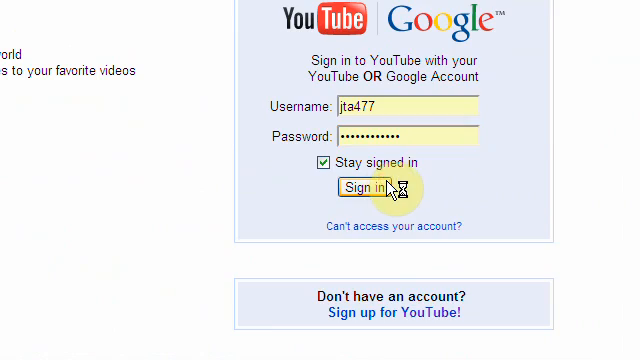
click(368, 188)
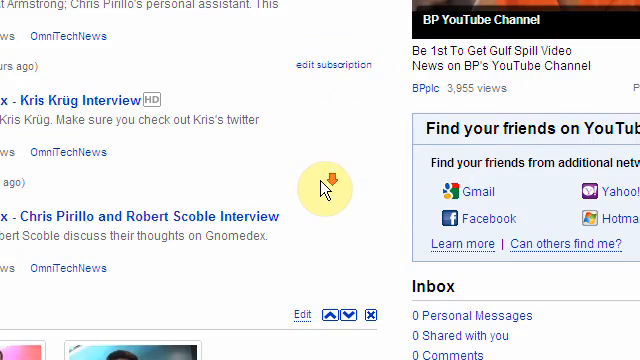
scroll(up, 3)
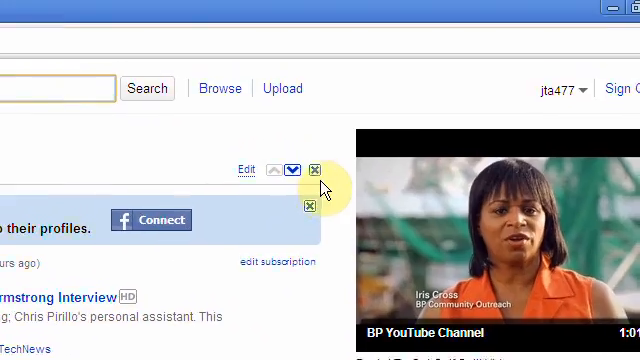
- In a new tab, load the Facebook site via the 'facebook' address-bar suggestion
click(408, 12)
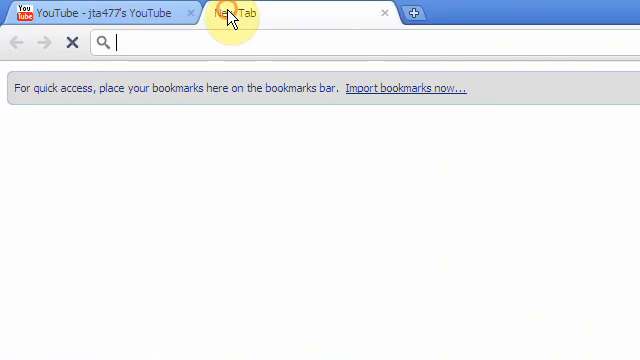
text(fac)
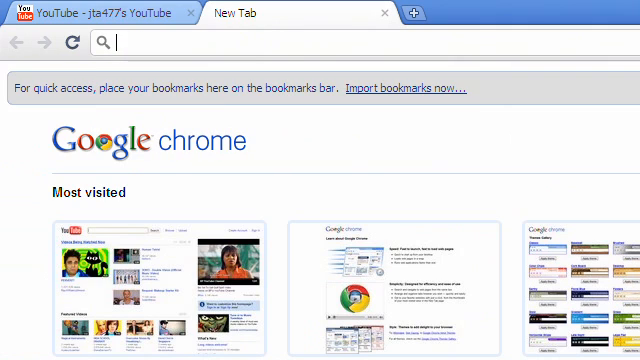
text(fac)
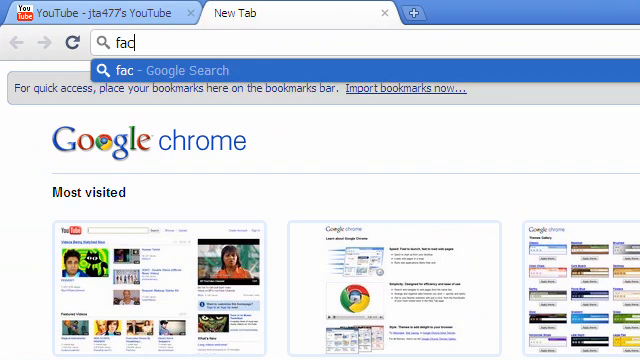
text(ebook)
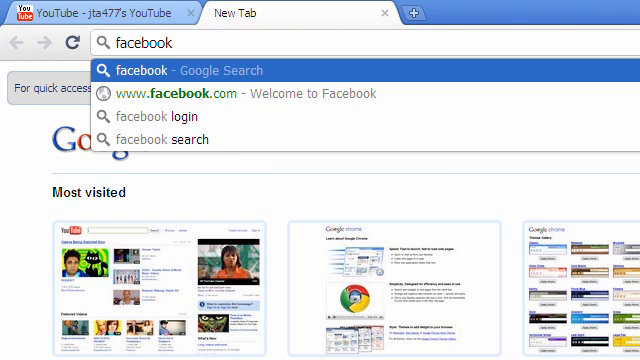
click(244, 92)
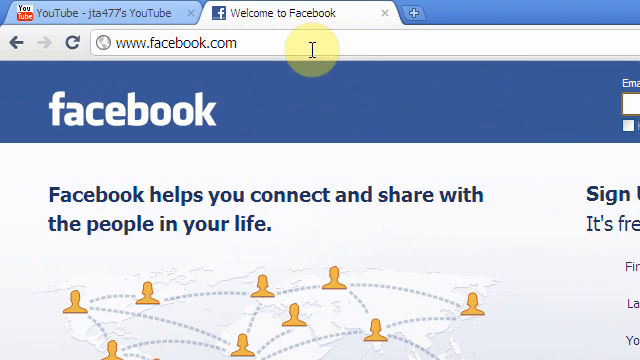
- Load the MySpace site via the 'myspace' suggestion, then return to Google search
text(myspace.c)
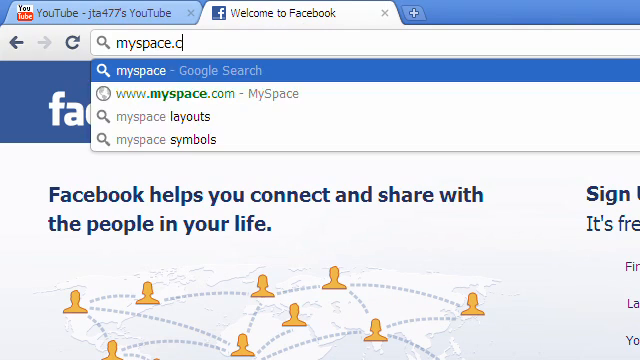
click(190, 92)
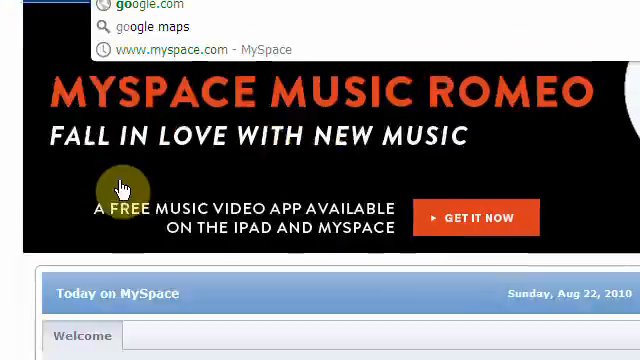
click(152, 6)
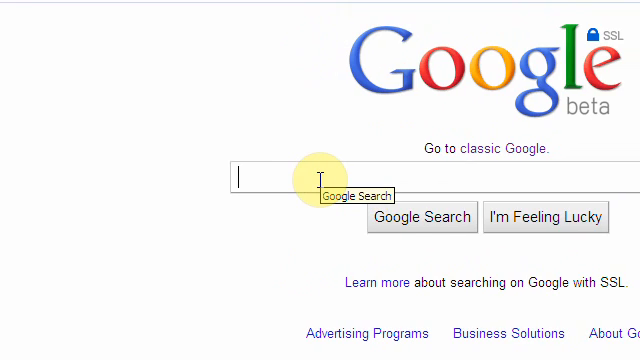
- Search Google for 'acid 3' and open The Acid3 Test result page
text(ac)
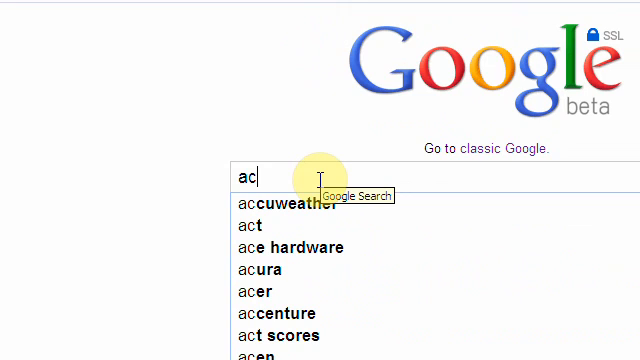
text(sid 3)
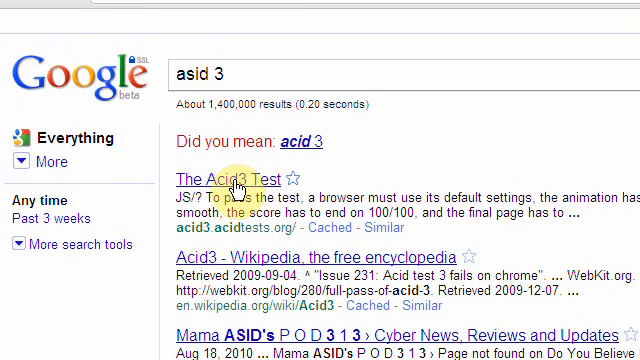
click(224, 172)
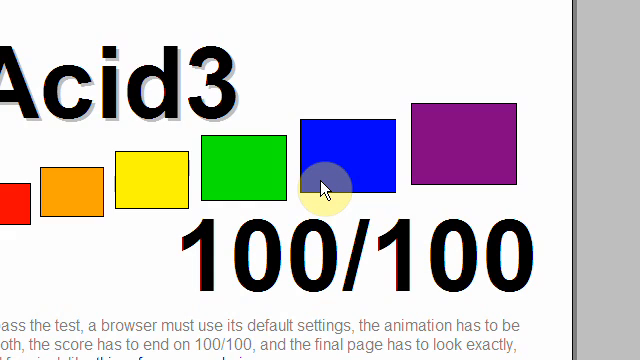
- Let the Acid3 test finish at 100/100 and restore the window down from full screen
scroll(down, 3)
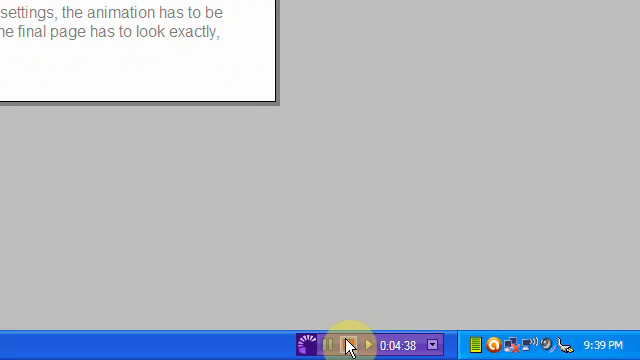
mouse_move(356, 344)
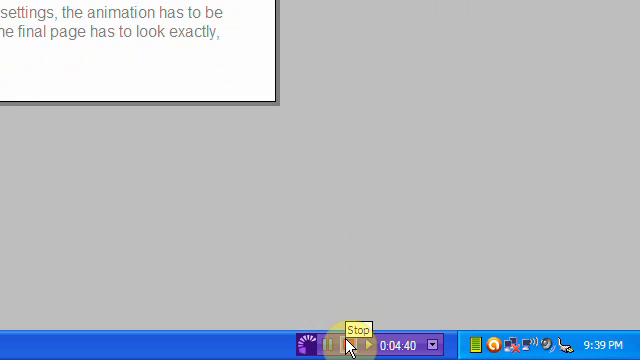